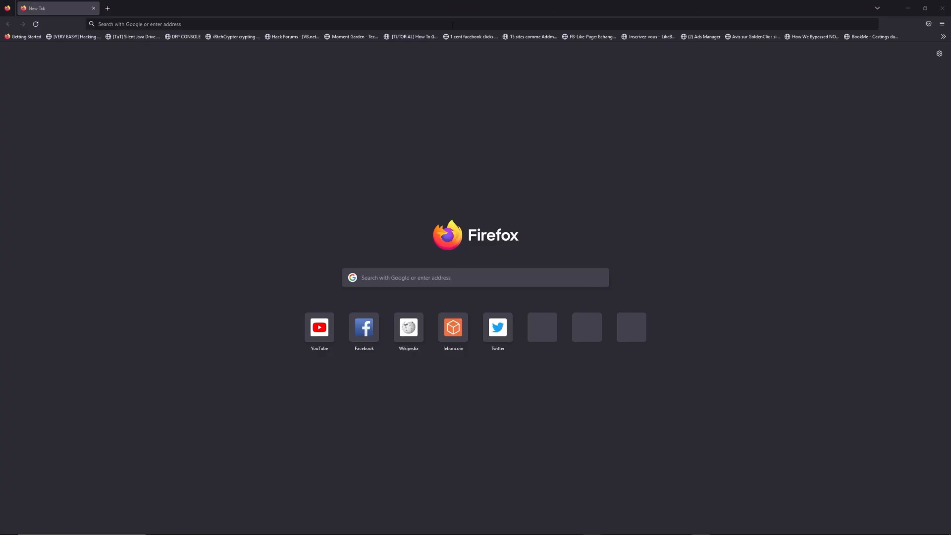
Enter the address freewebtools.com/192.168 in a new Firefox tab without loading it.
text(freewebtools.)
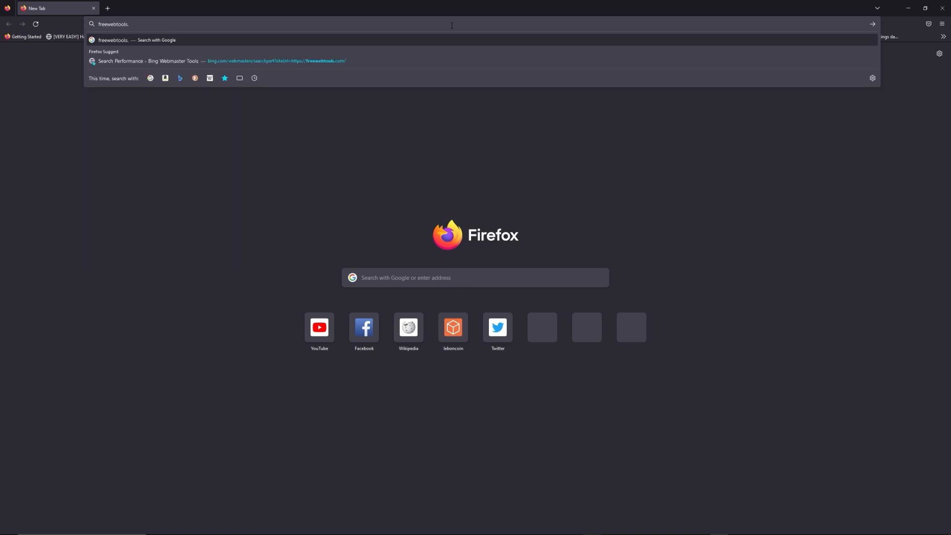
text(com/192.)
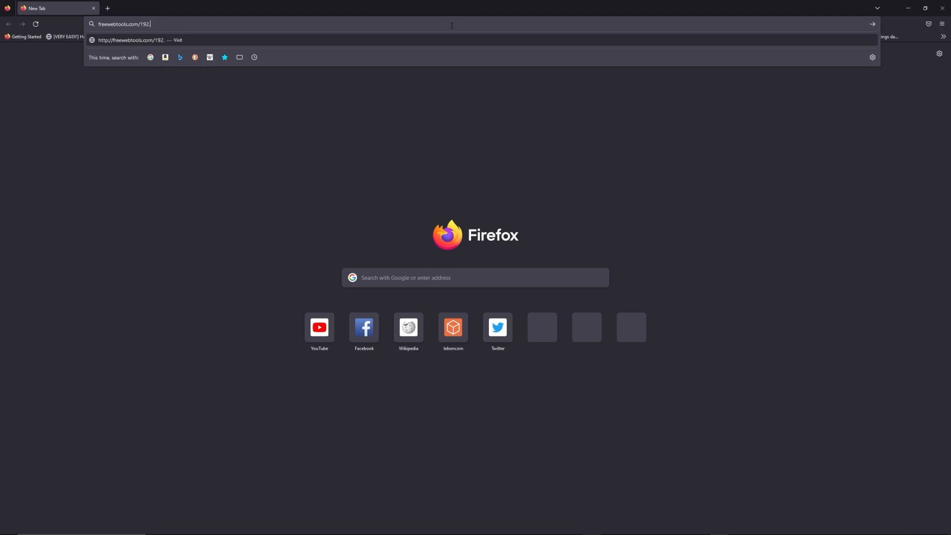
text(168)
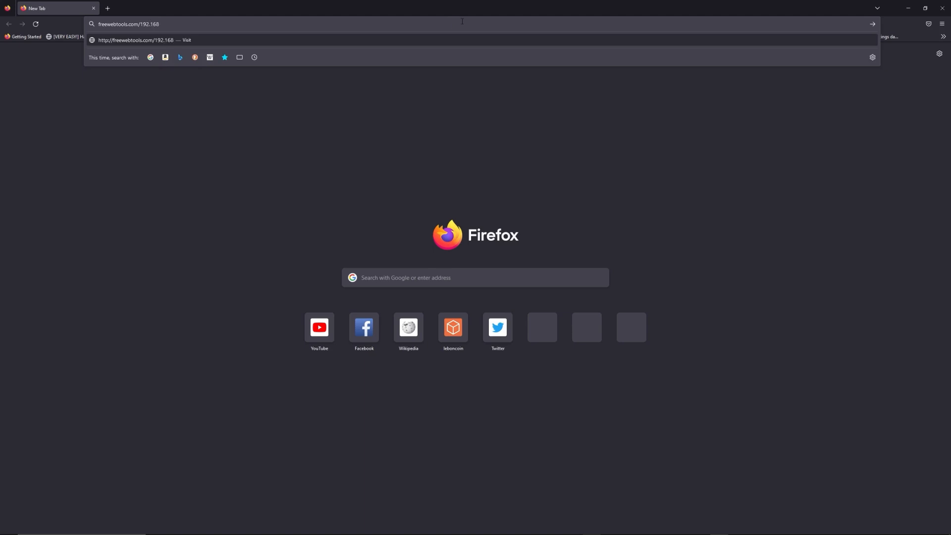
mouse_move(598, 4)
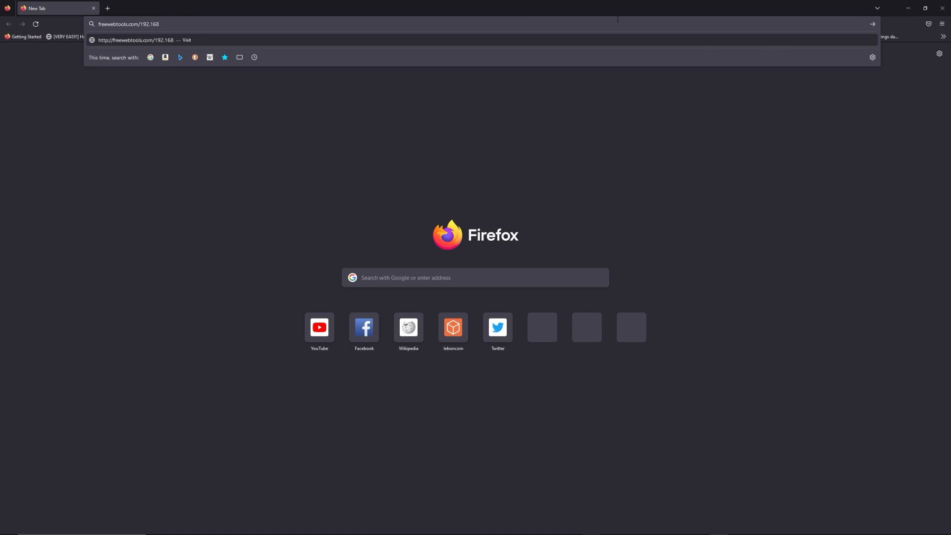
Load the 192.168 admin login guide and read down to its first default-credentials step.
key(Enter)
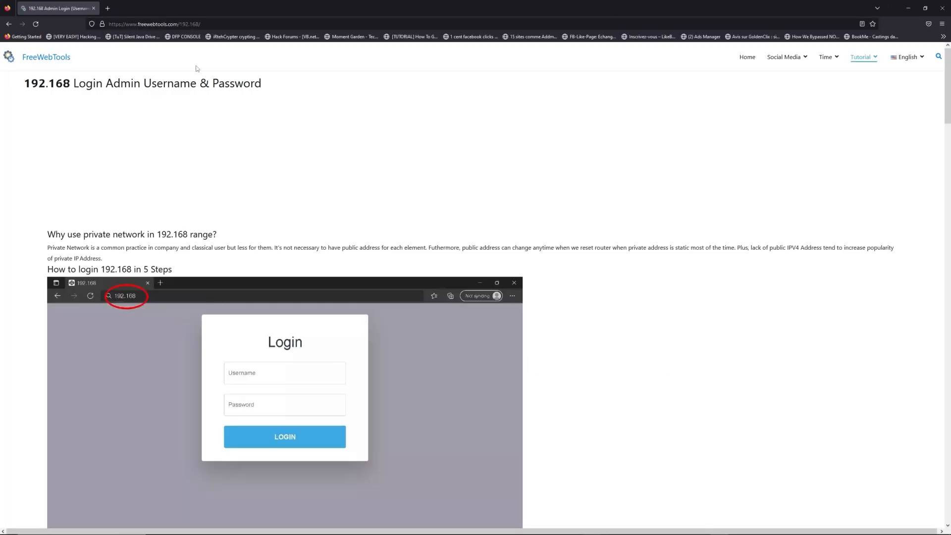
scroll(down, 3)
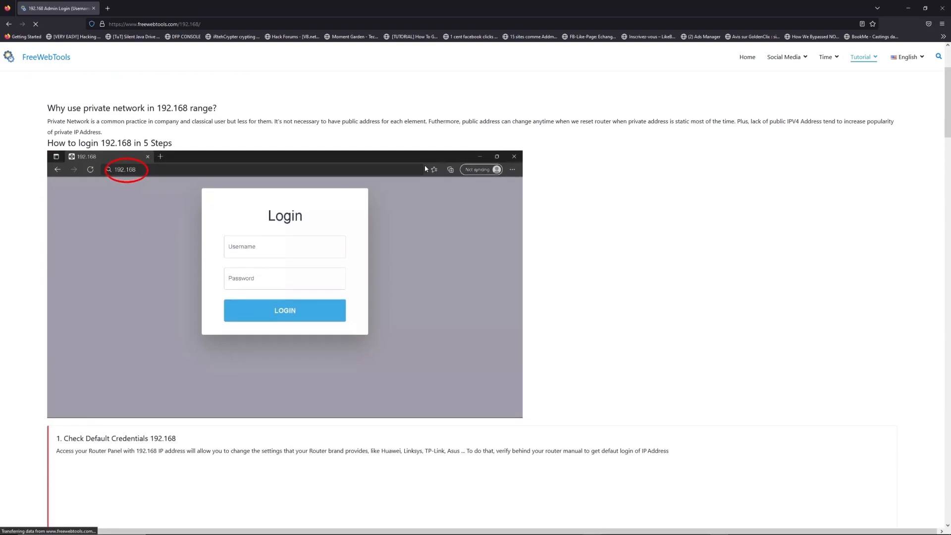
scroll(down, 3)
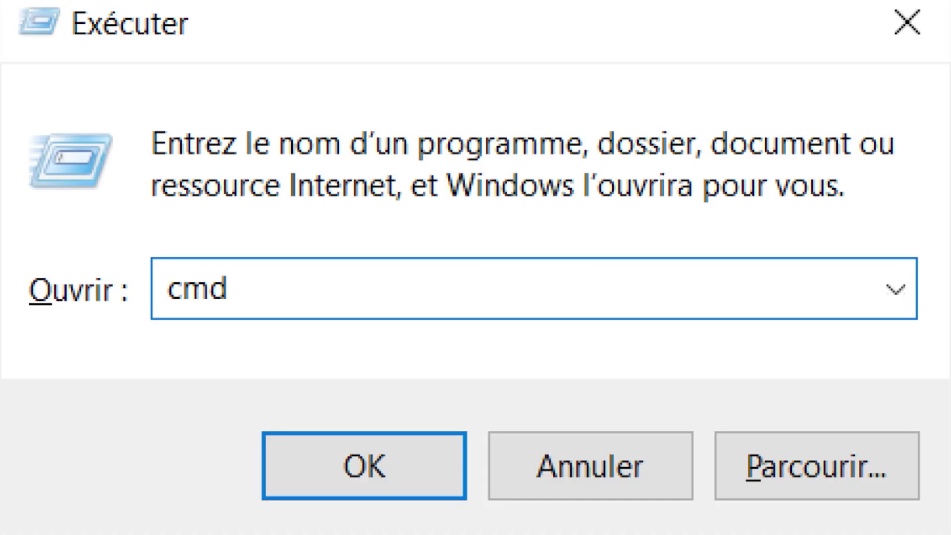
Launch the command prompt from the Run dialog with cmd.
click(363, 466)
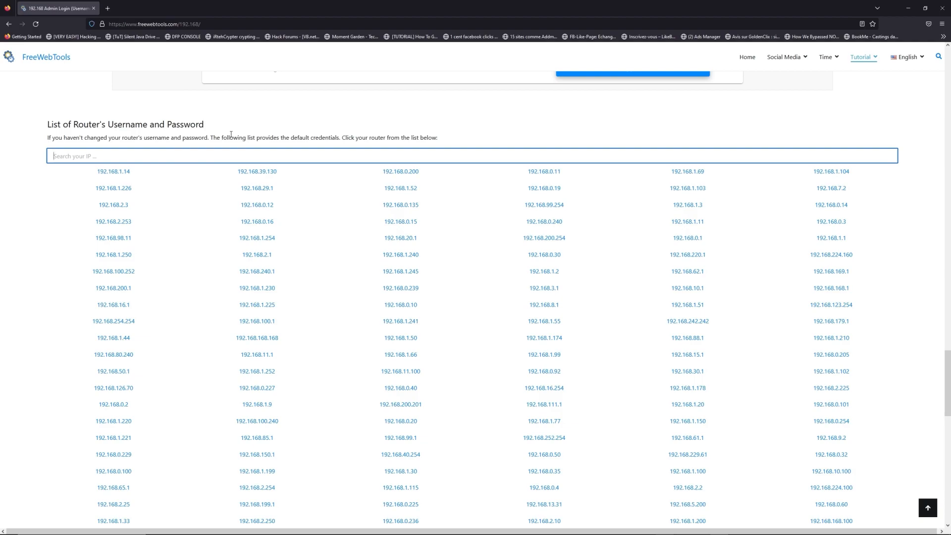
mouse_move(253, 163)
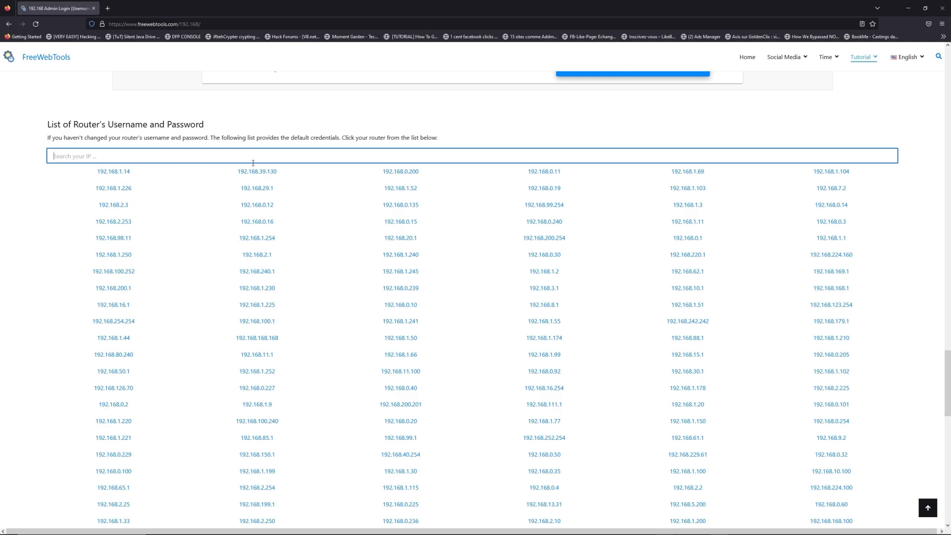
Filter the router list by searching for the address 192.168.1.1.
text(192)
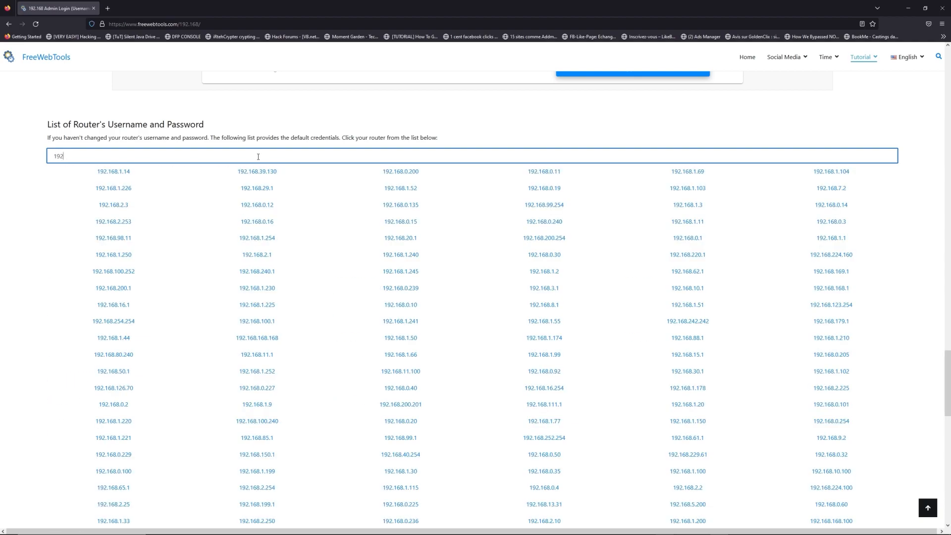
text(.168.1.1)
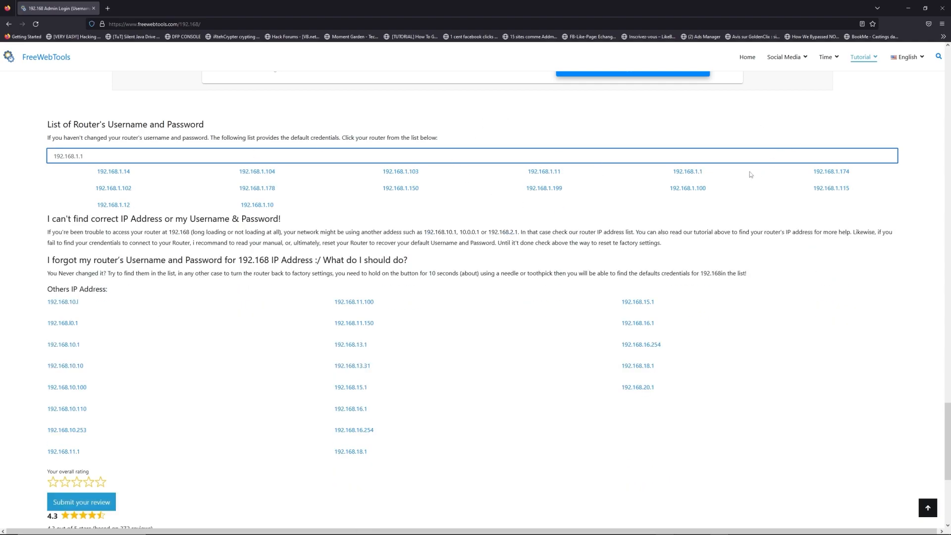
Review the default usernames and passwords for 192.168.1.1, including a chosen router brand's logins.
click(687, 171)
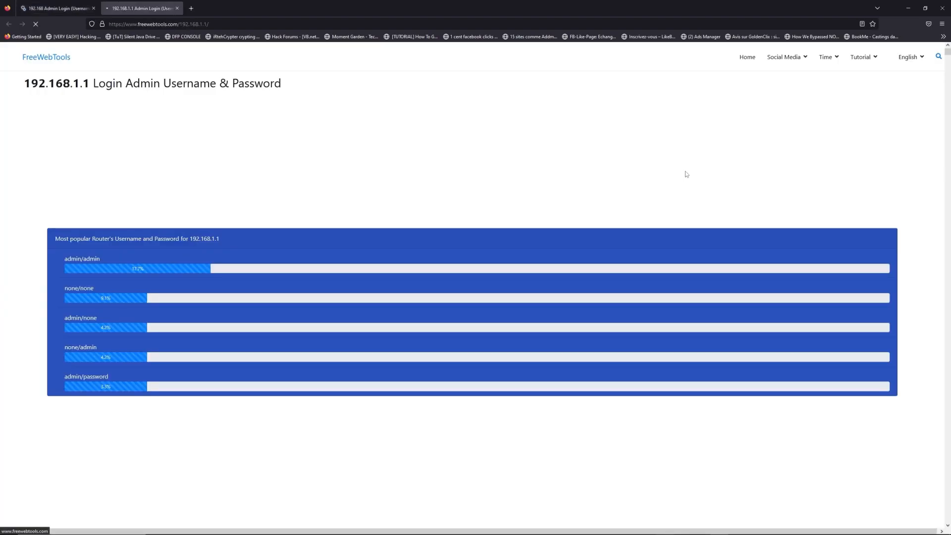
scroll(down, 3)
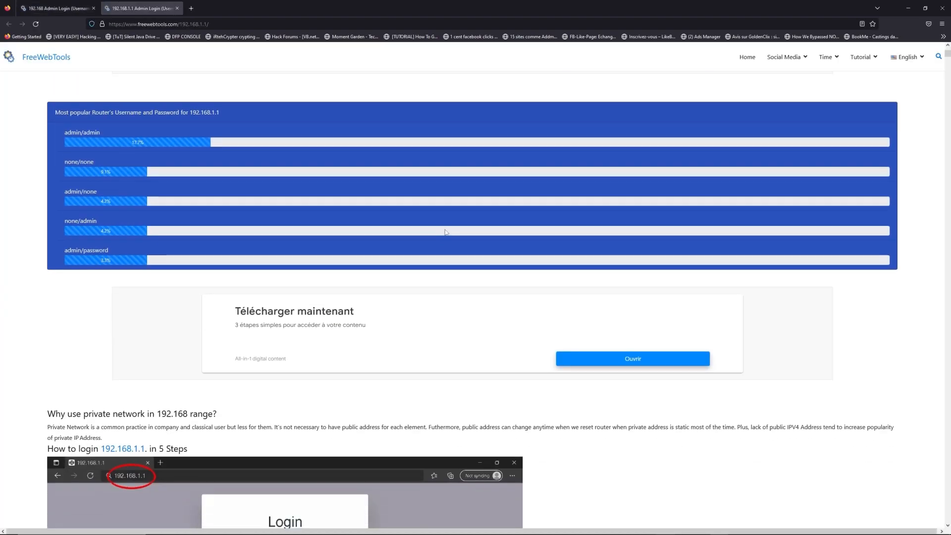
scroll(down, 3)
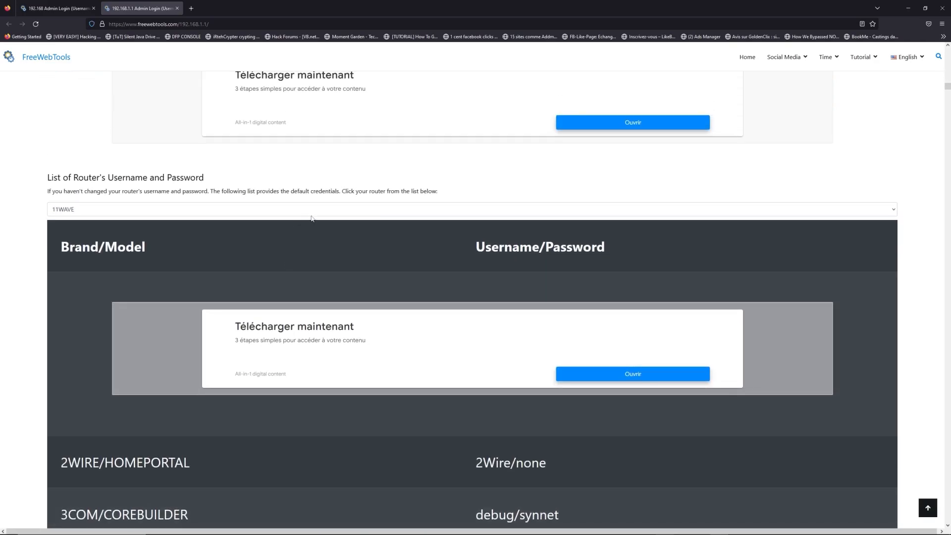
click(470, 209)
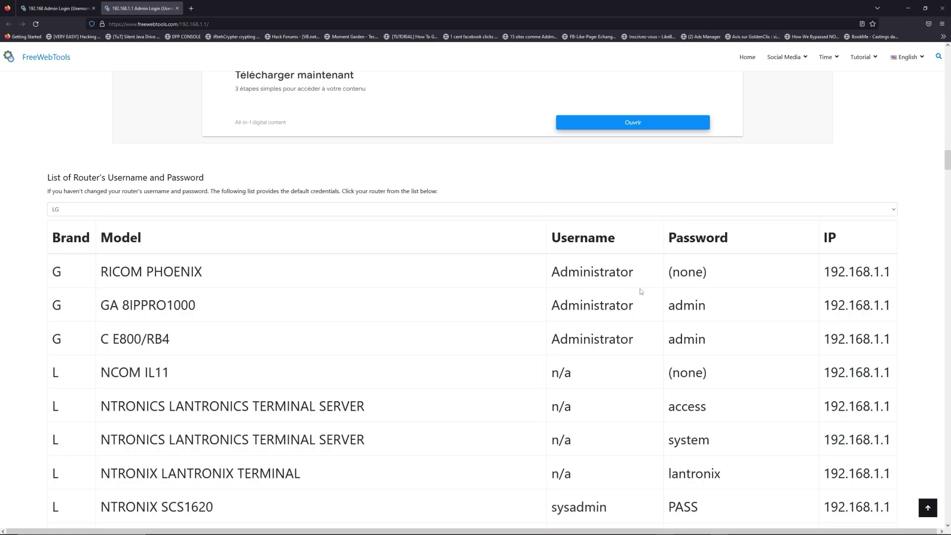
scroll(down, 3)
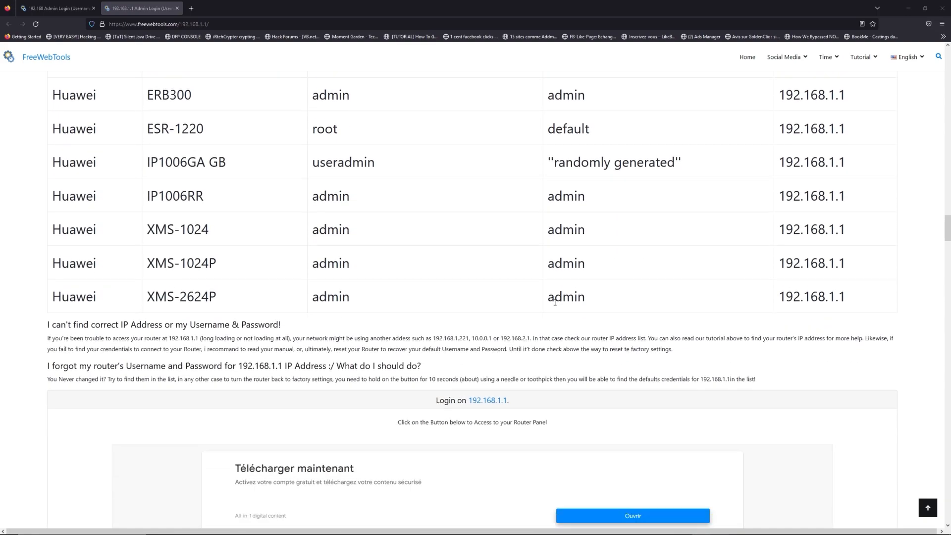
scroll(down, 3)
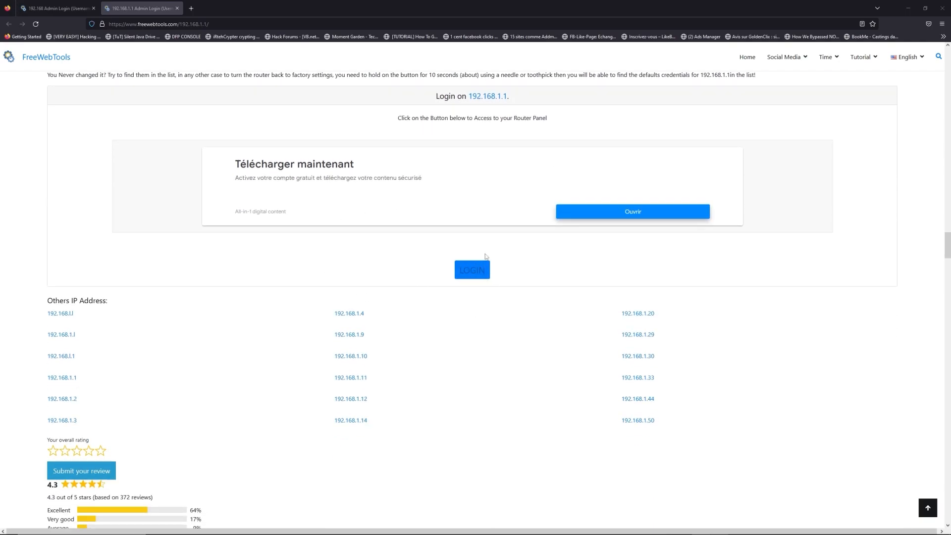
Go to the router's own login page at 192.168.1.1 via the LOGIN button.
click(471, 269)
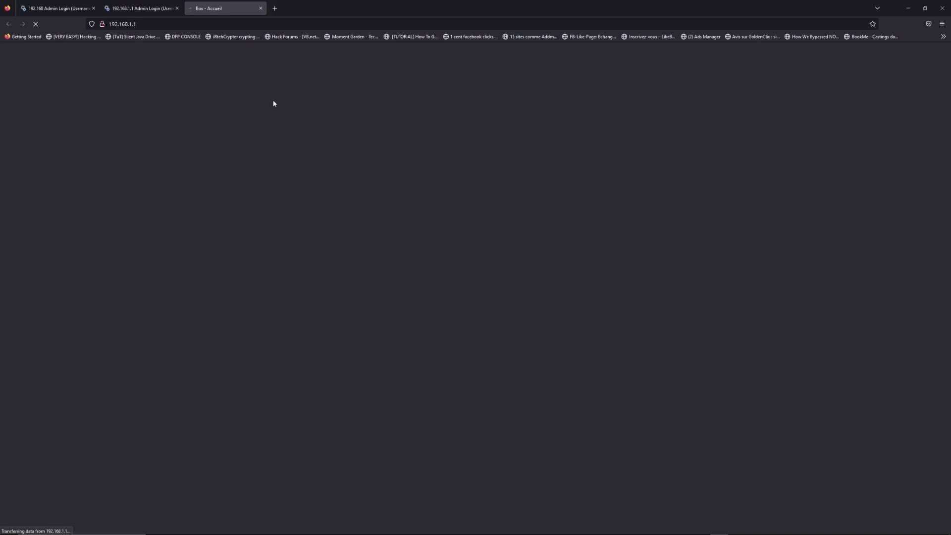